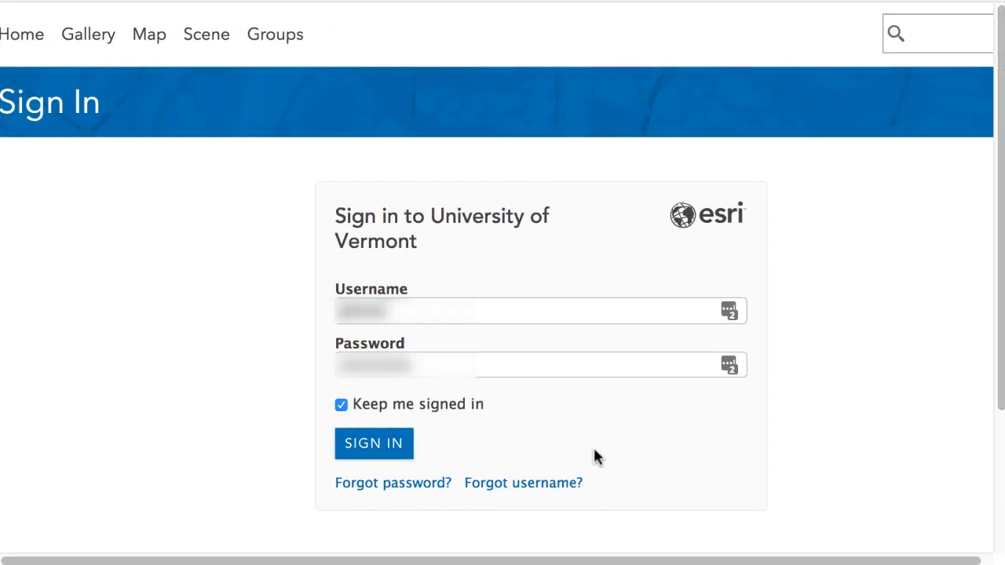
- Sign in to the University of Vermont ArcGIS Online account and open My Content
left_click(374, 443)
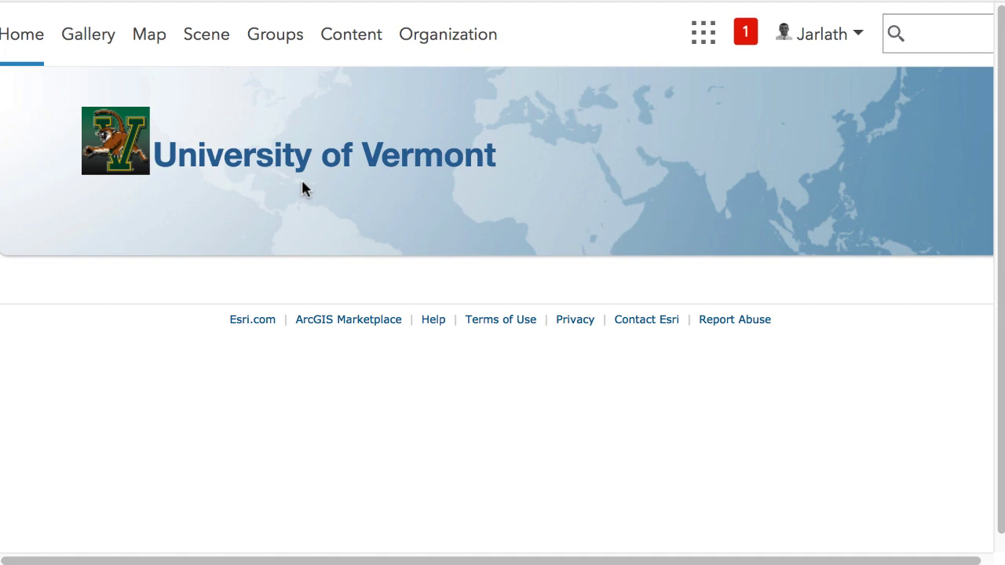
left_click(350, 33)
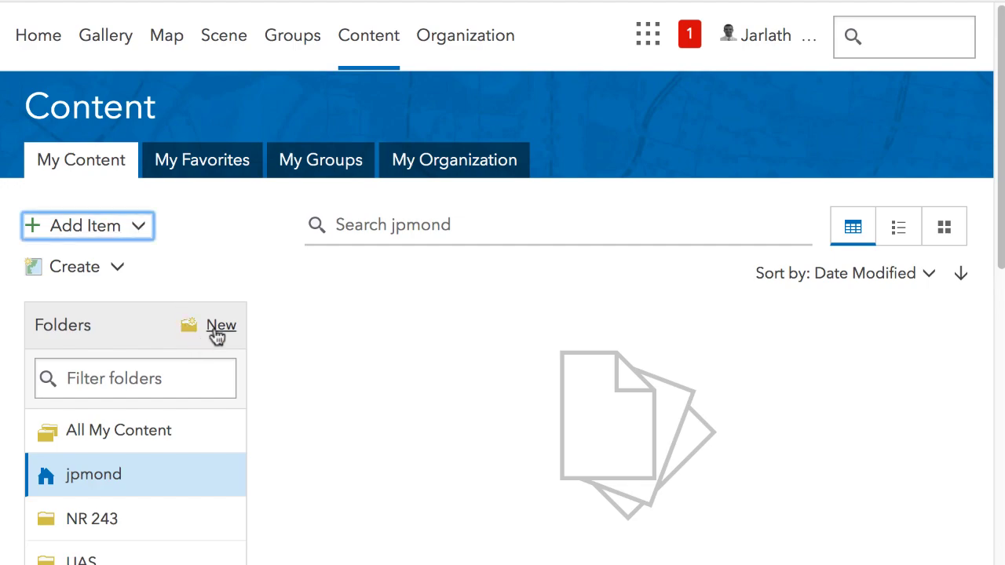
- Create a new content folder named NR143
left_click(222, 325)
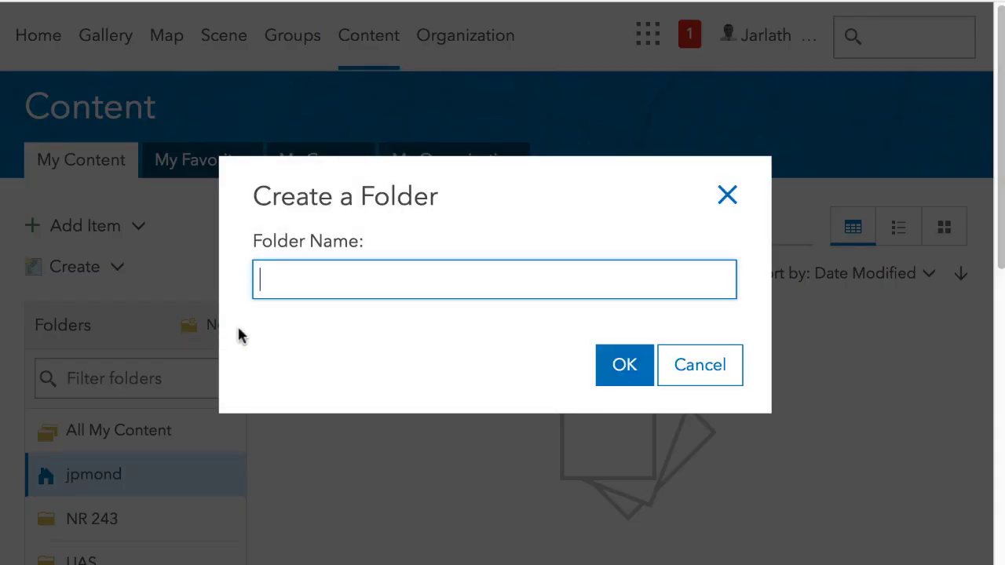
type("NR143")
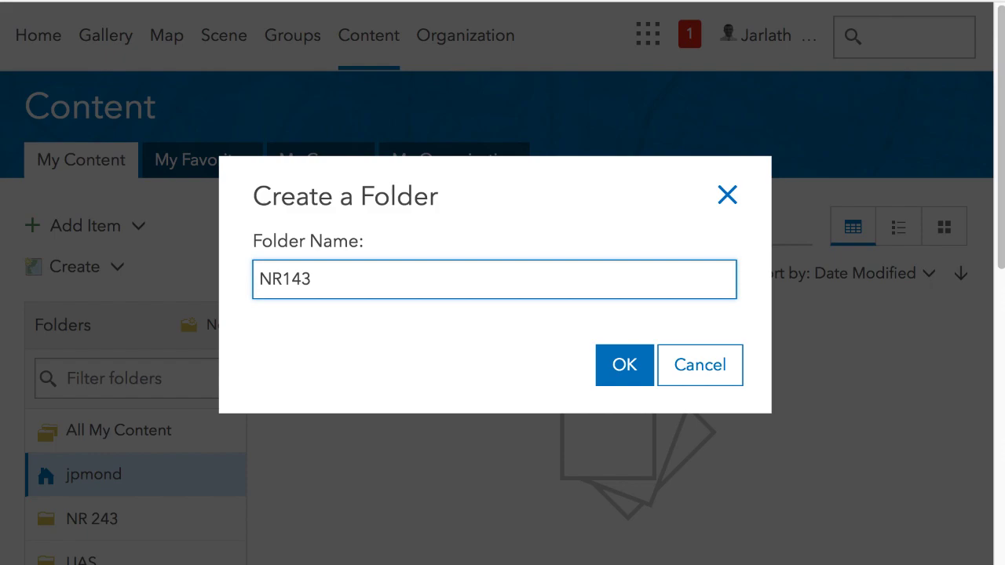
left_click(624, 365)
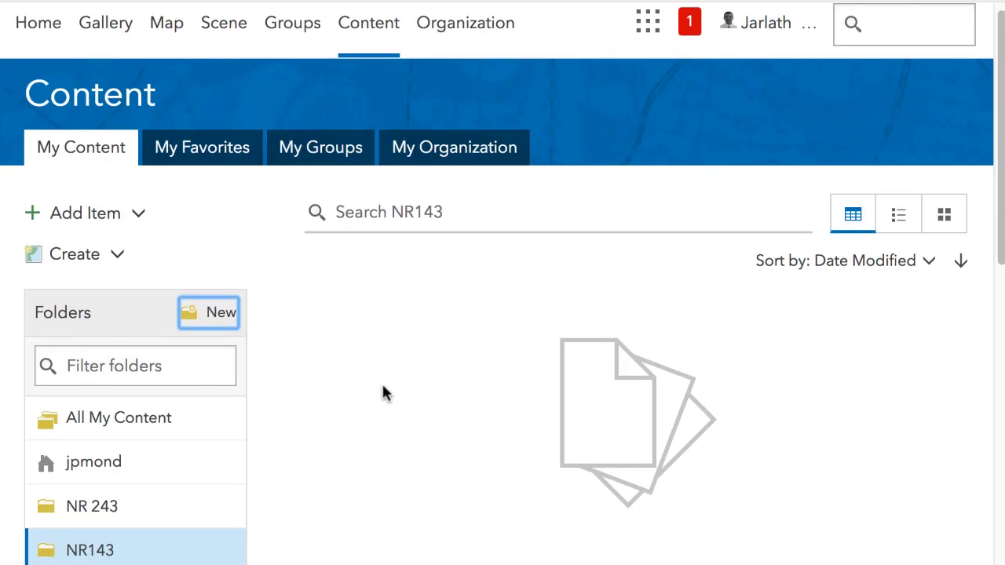
scroll("down", 3)
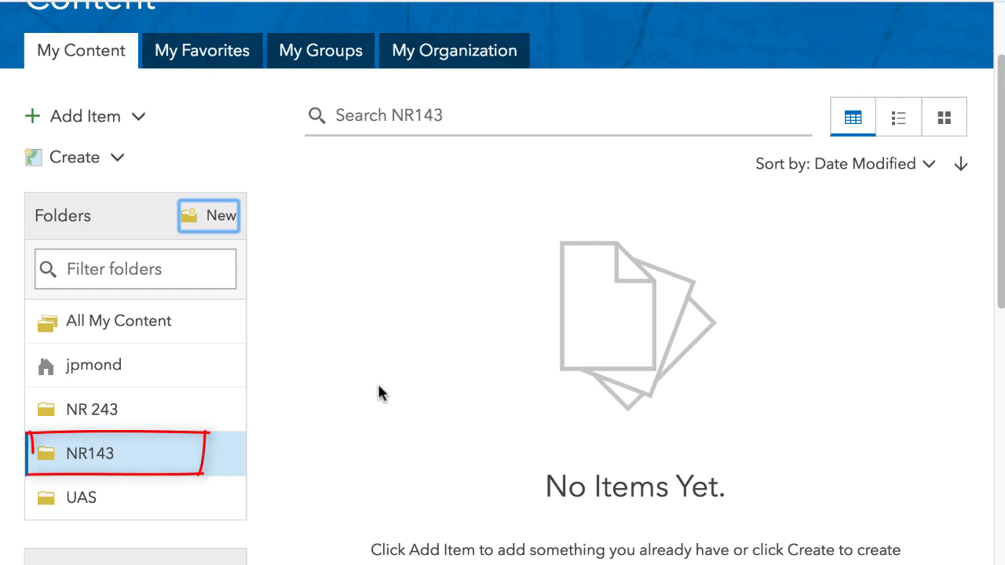
mouse_move(217, 244)
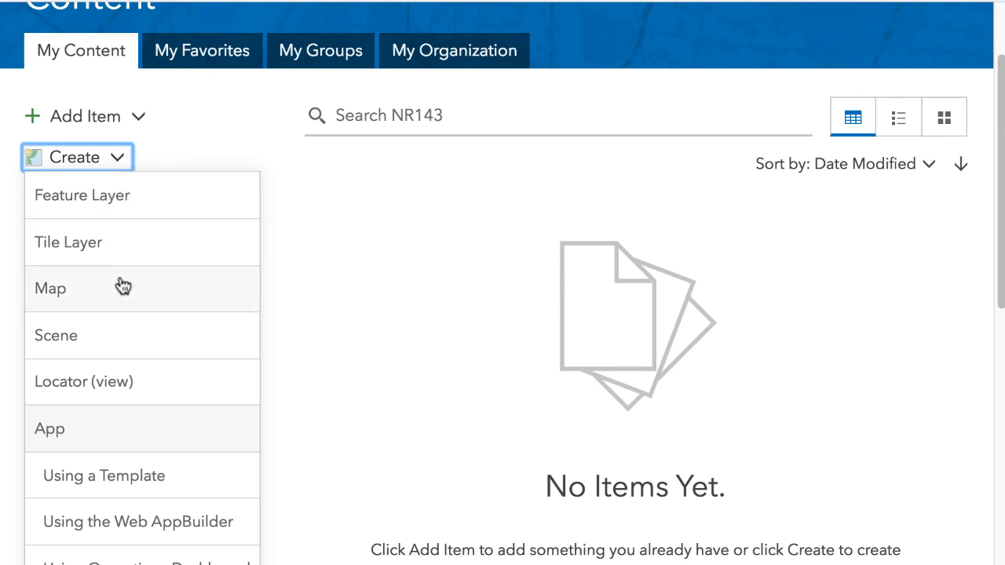
- Create map 'MyTestMap' tagged Teaching in the NR143 folder
left_click(50, 288)
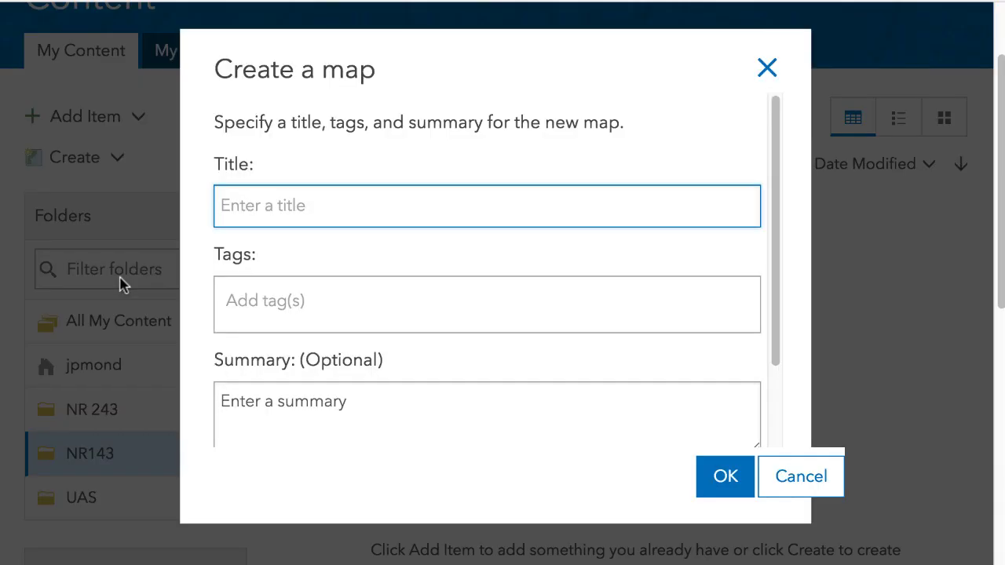
mouse_move(282, 226)
type("This is just a test")
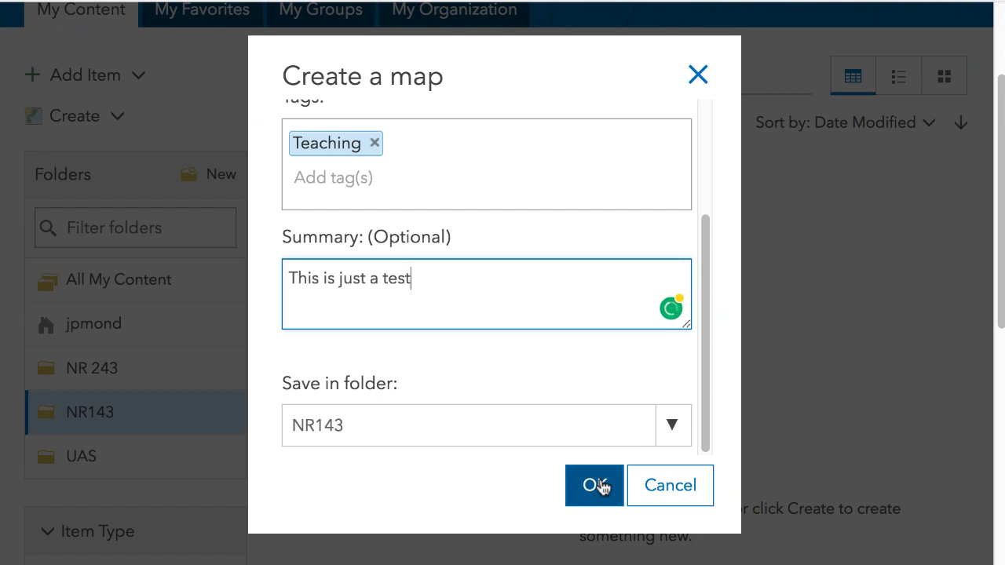
left_click(593, 485)
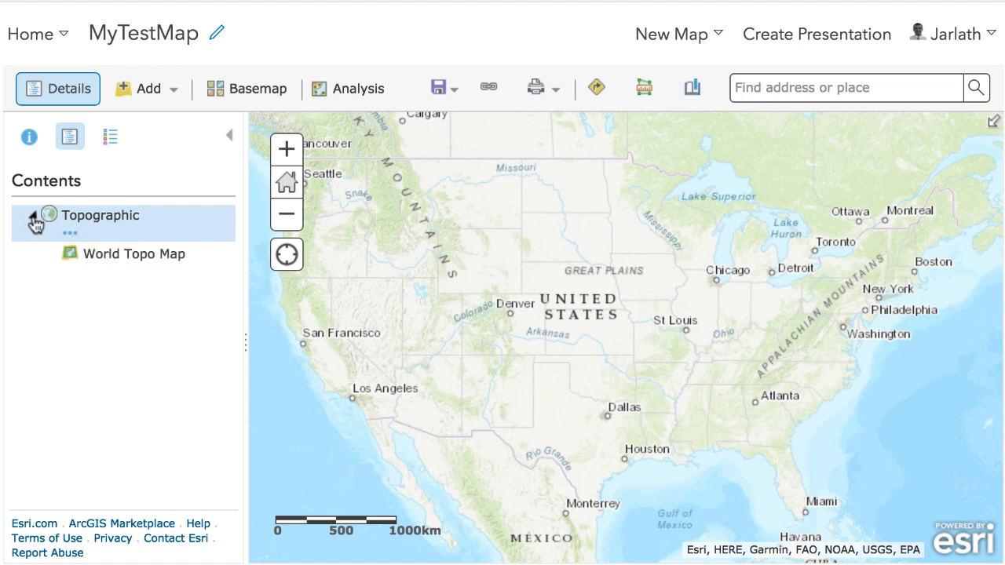
- Switch the map's basemap from Topographic to Dark Gray Canvas
left_click(46, 215)
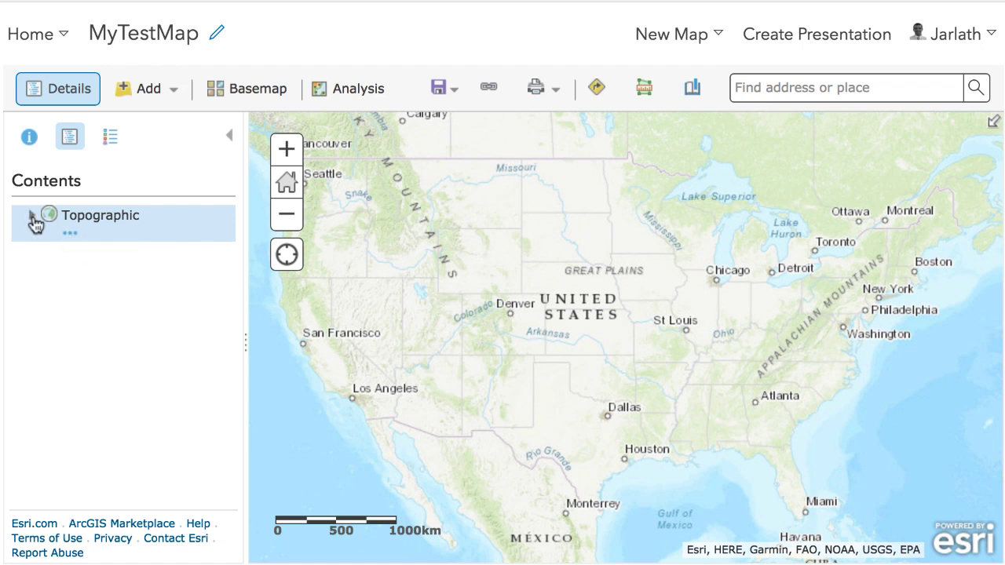
left_click(246, 88)
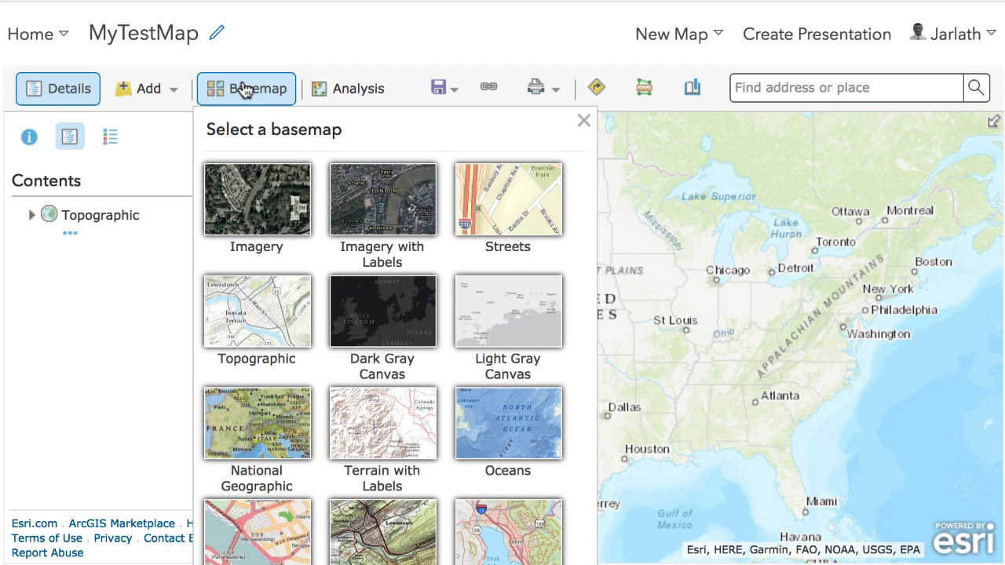
mouse_move(387, 322)
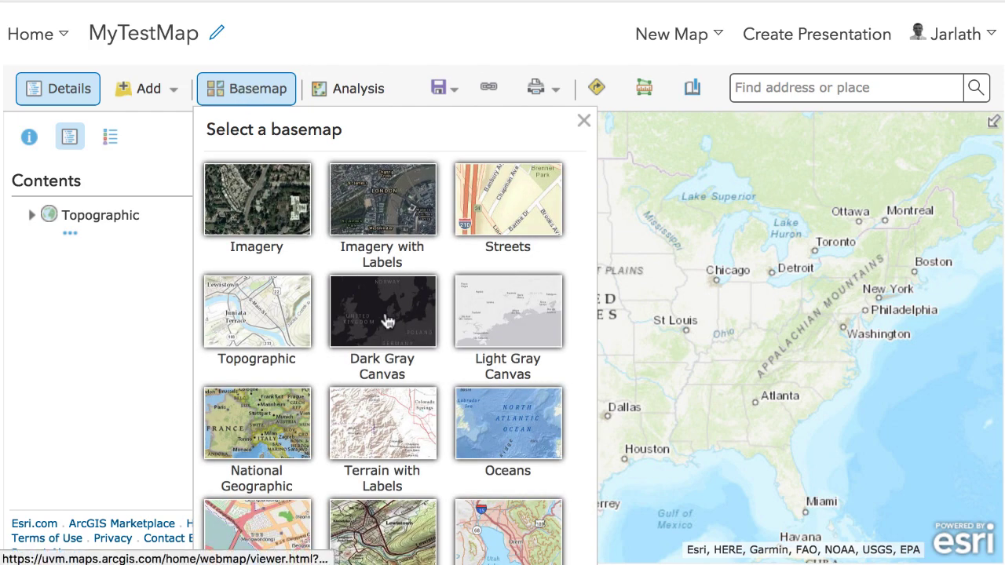
left_click(382, 311)
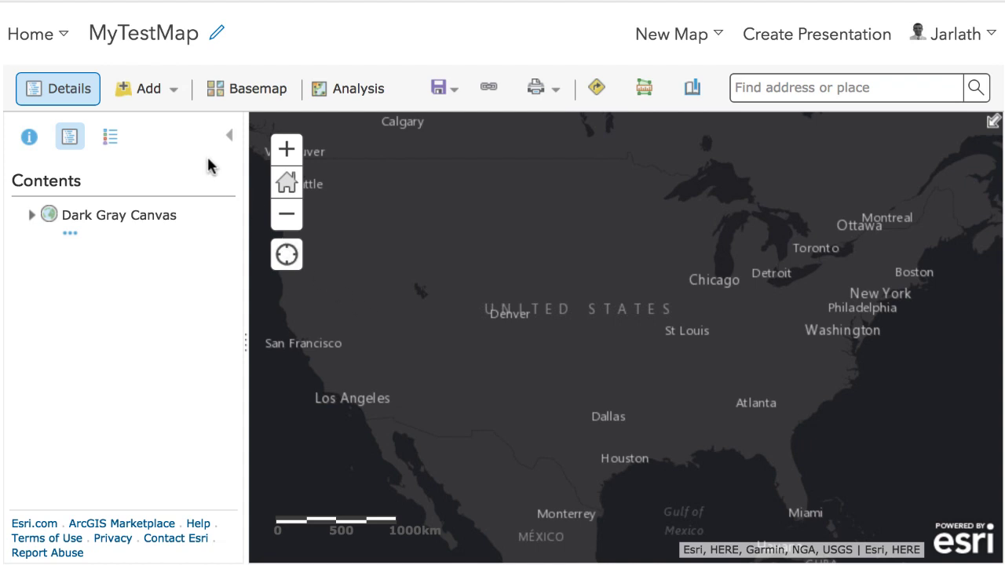
left_click(147, 88)
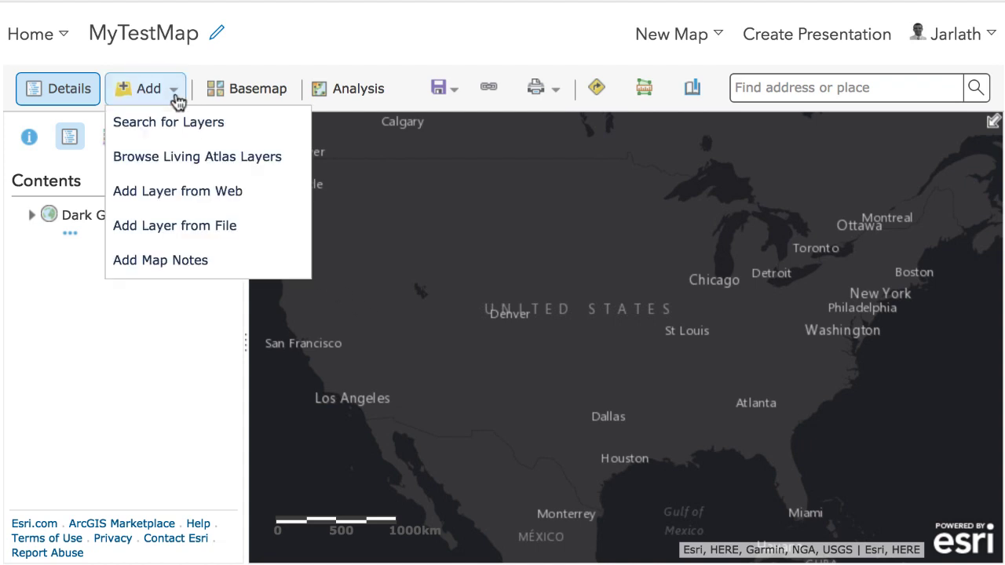
- Set the layer search to look across ArcGIS Online
left_click(168, 122)
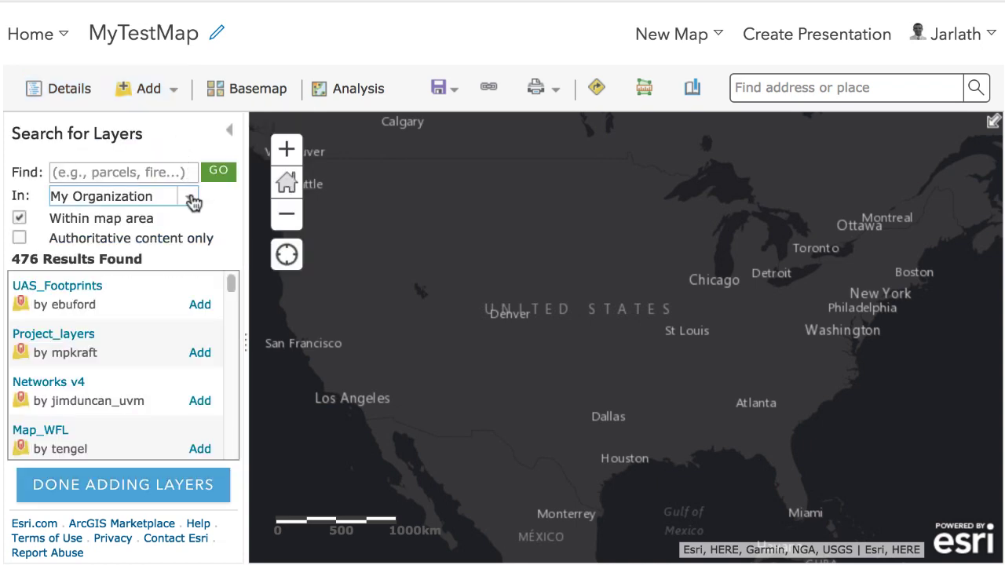
mouse_move(192, 204)
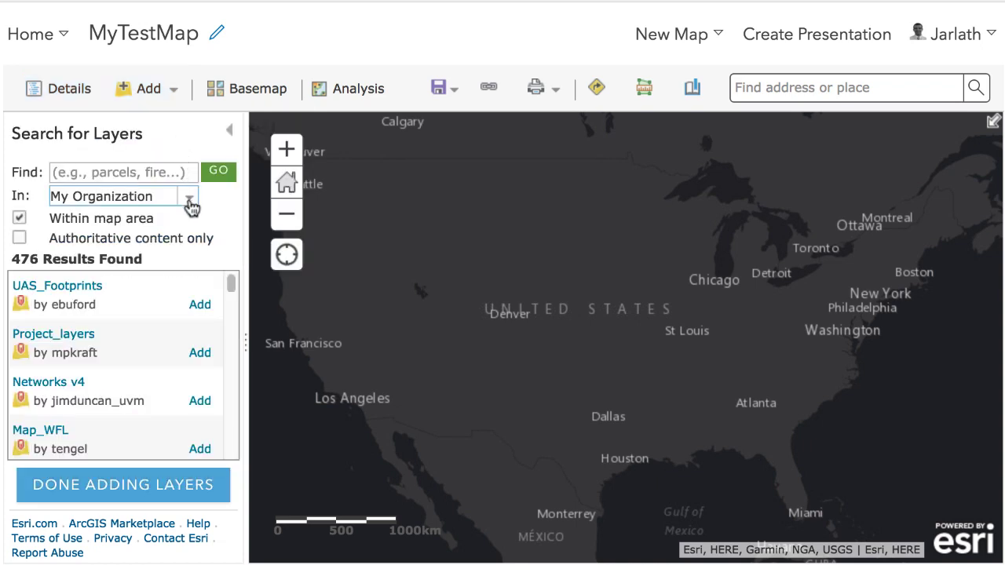
left_click(189, 196)
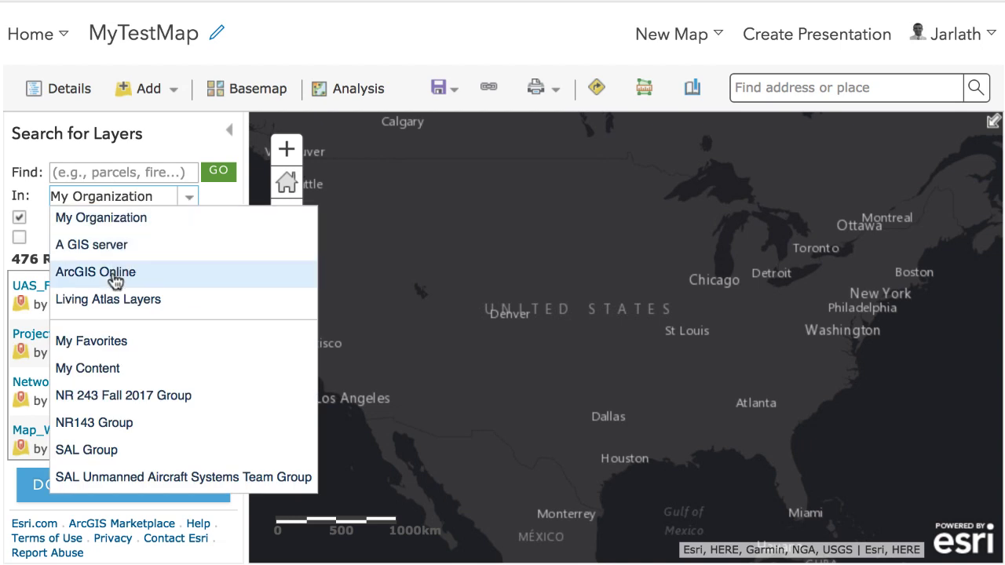
left_click(95, 272)
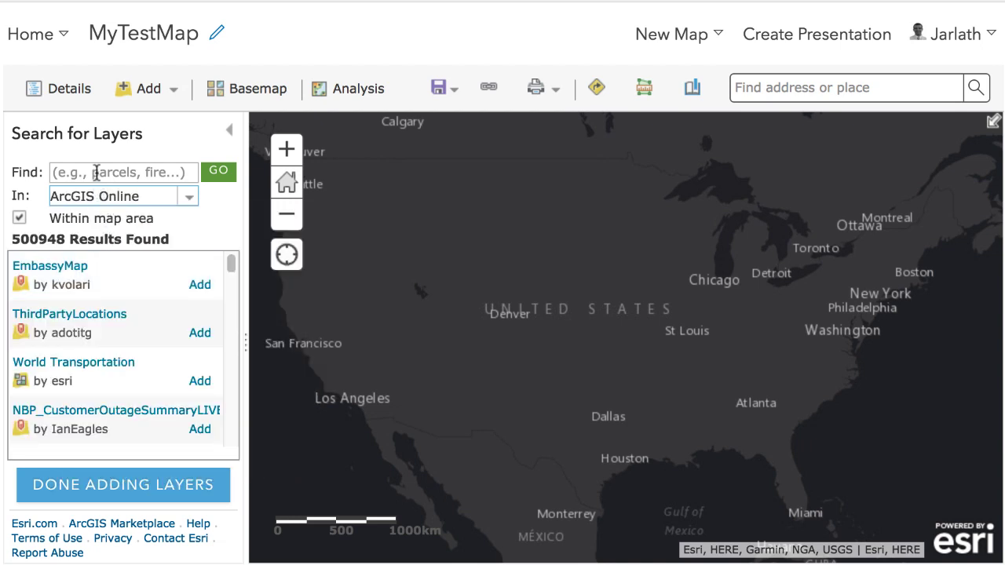
- Search for 'crime' and add the 2017 USA Crime Index layer
left_click(123, 172)
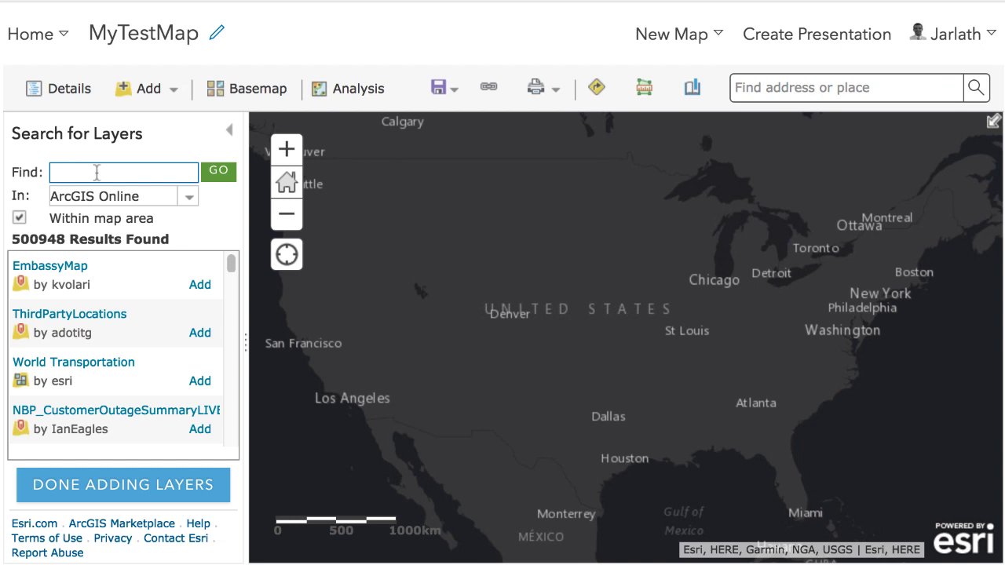
type("crime")
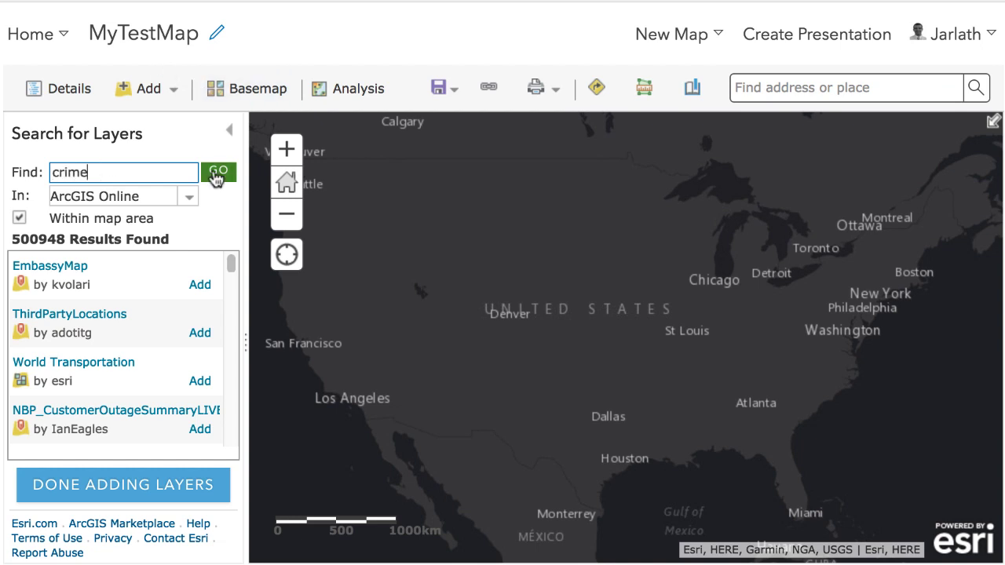
left_click(218, 172)
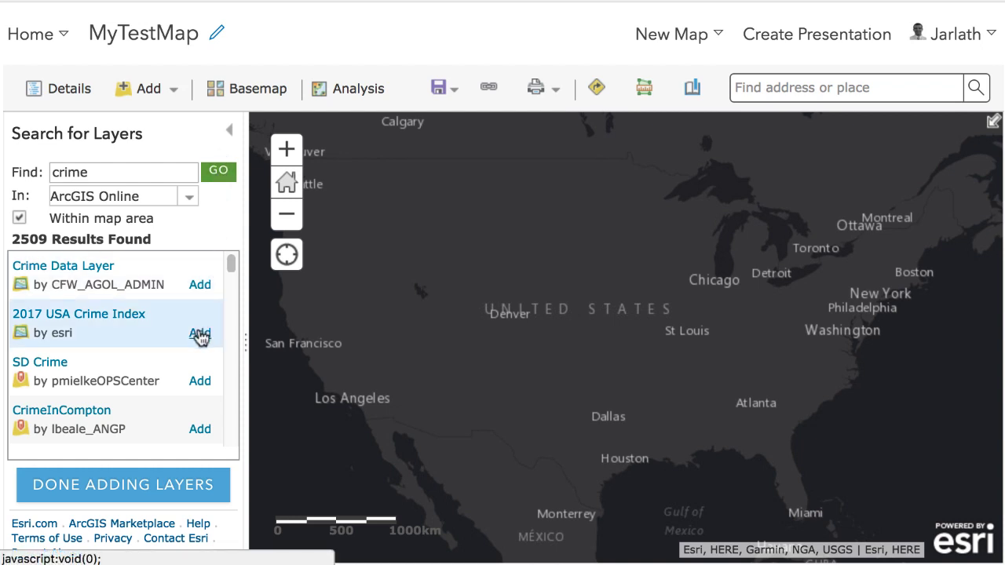
left_click(200, 332)
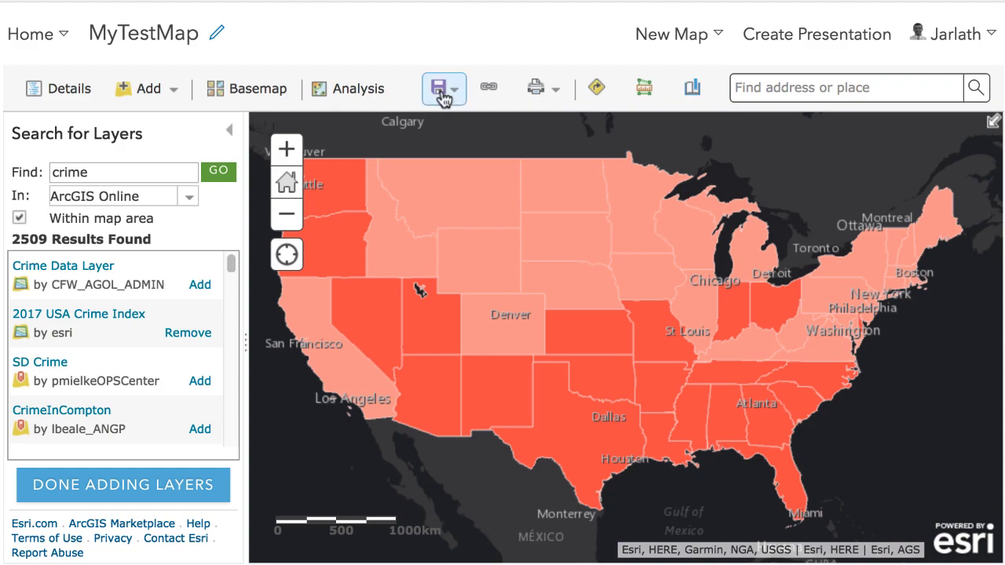
- Save MyTestMap and bring up its sharing options
left_click(438, 87)
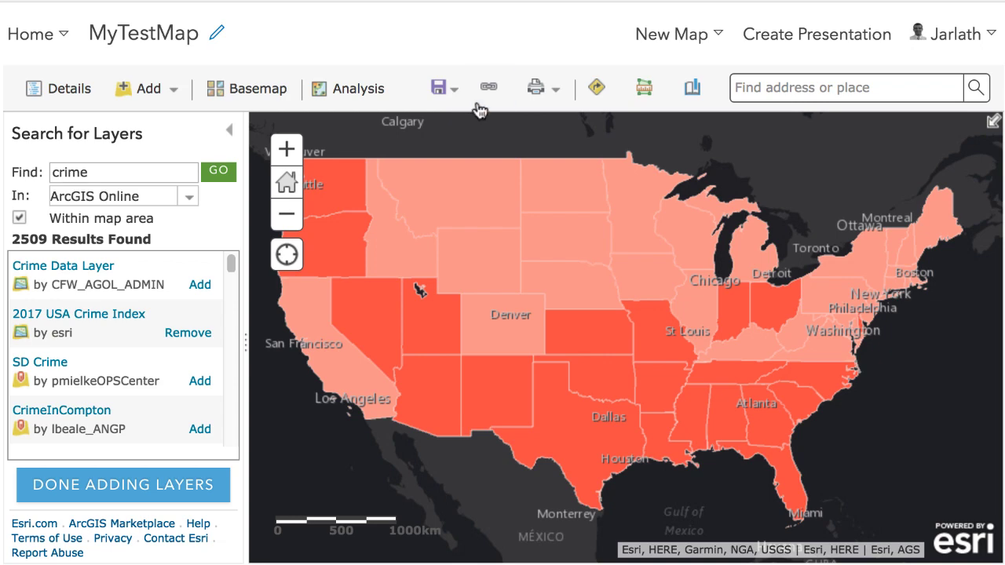
left_click(489, 87)
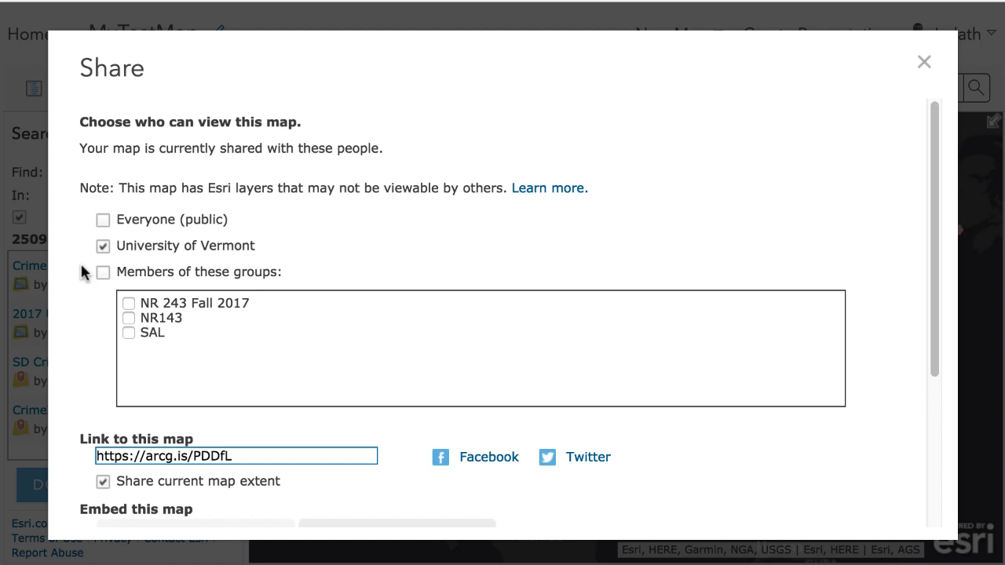
- Copy the map's short link and close the Share dialog with DONE
scroll("down", 3)
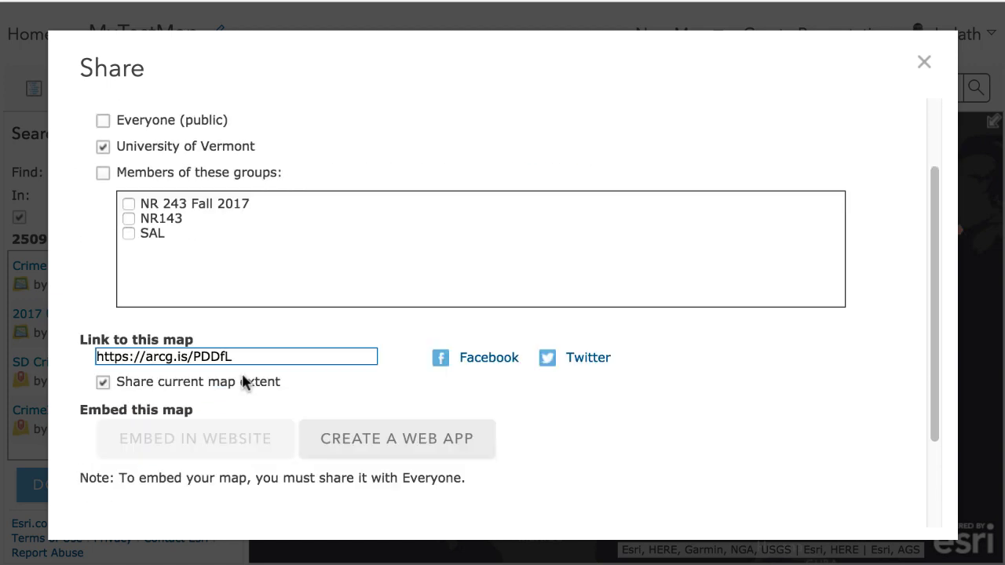
mouse_move(267, 357)
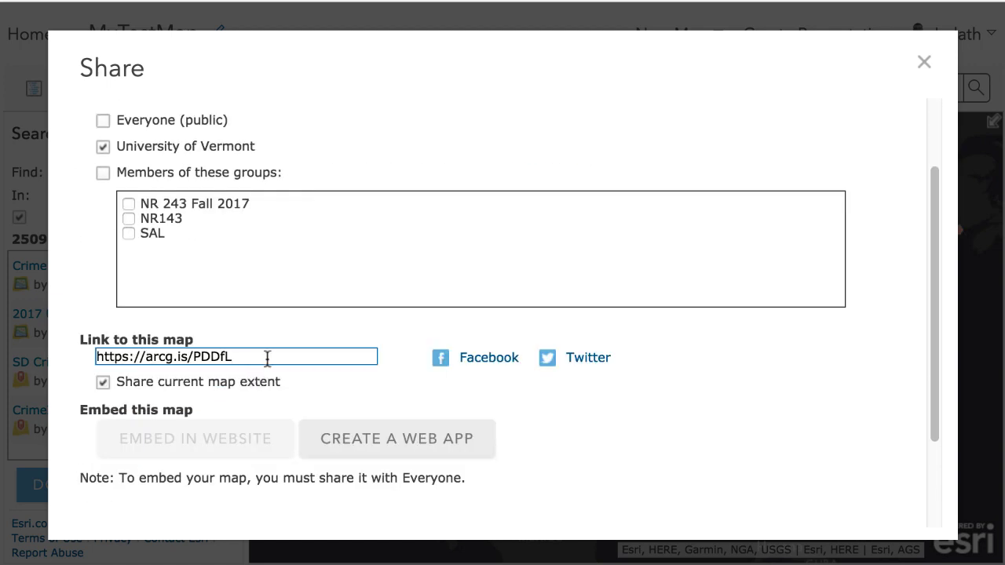
right_click(235, 357)
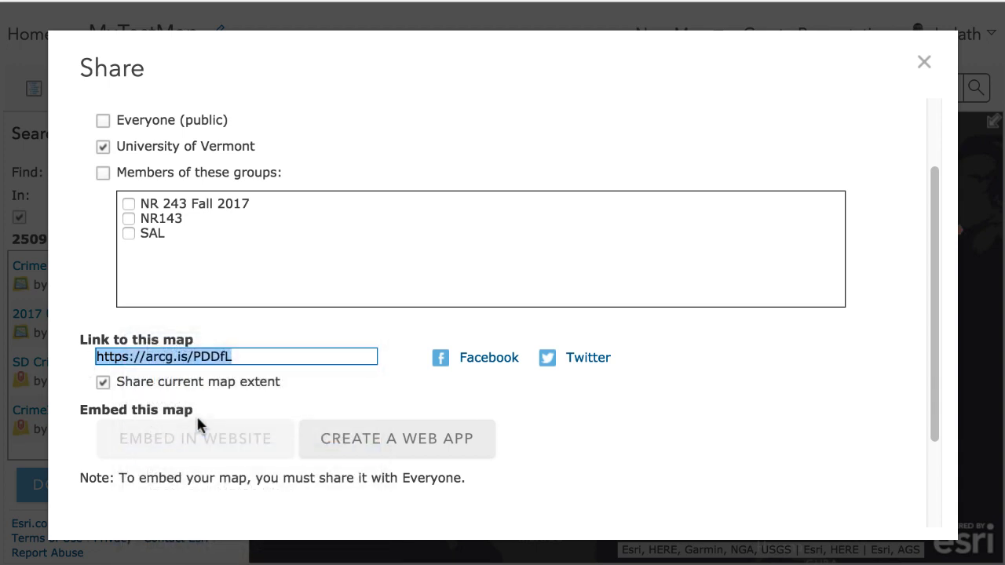
scroll("down", 3)
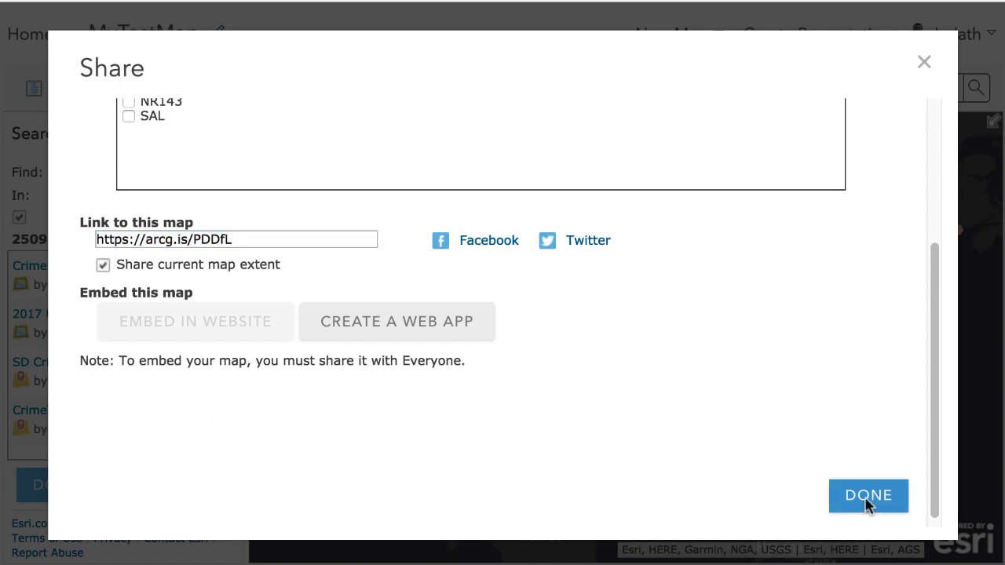
left_click(868, 496)
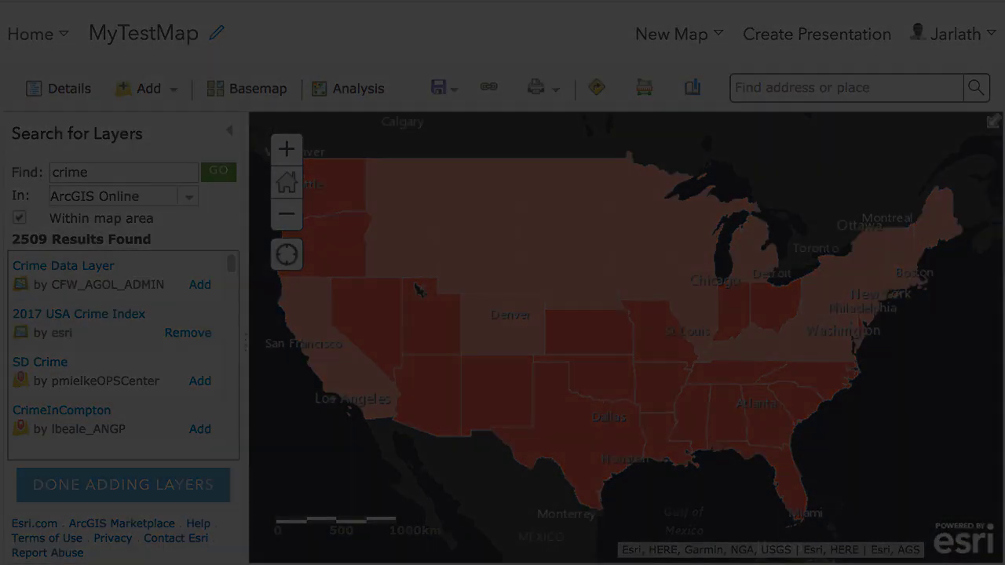